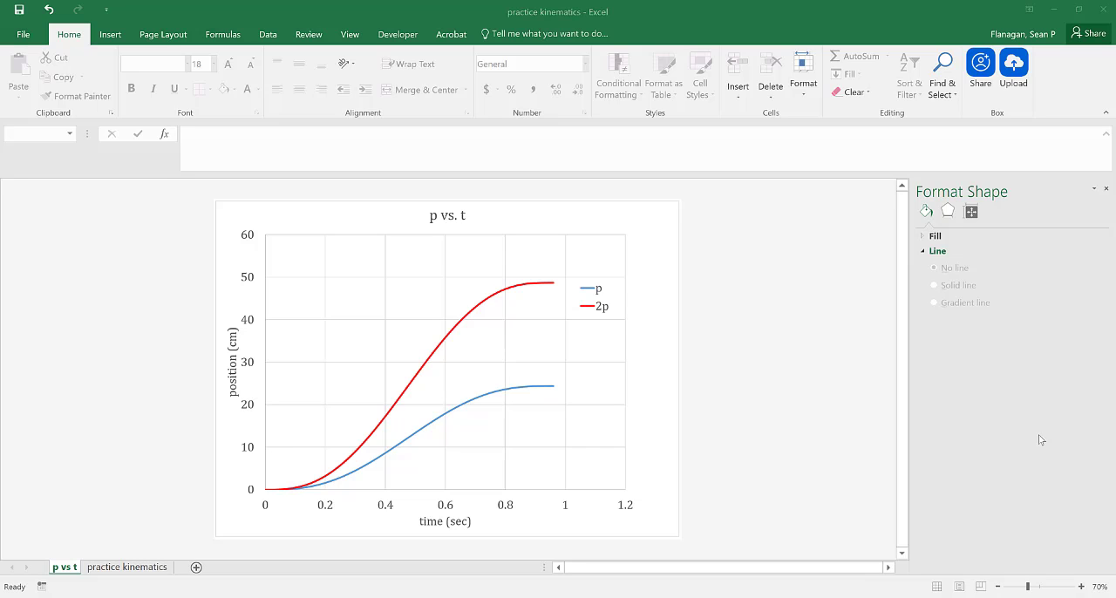
mouse_move(698, 199)
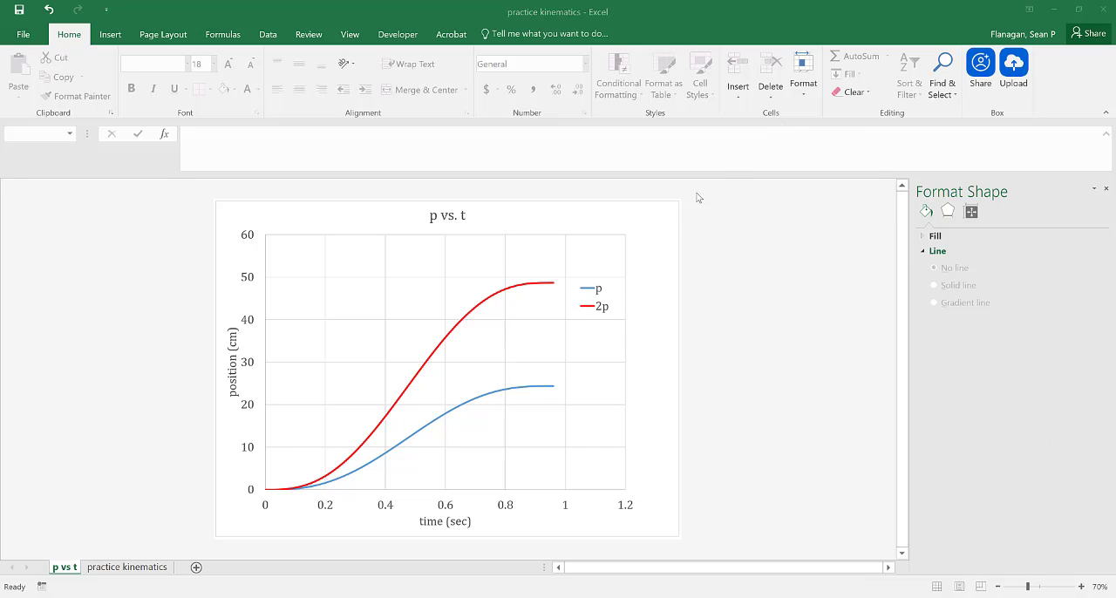
mouse_move(649, 220)
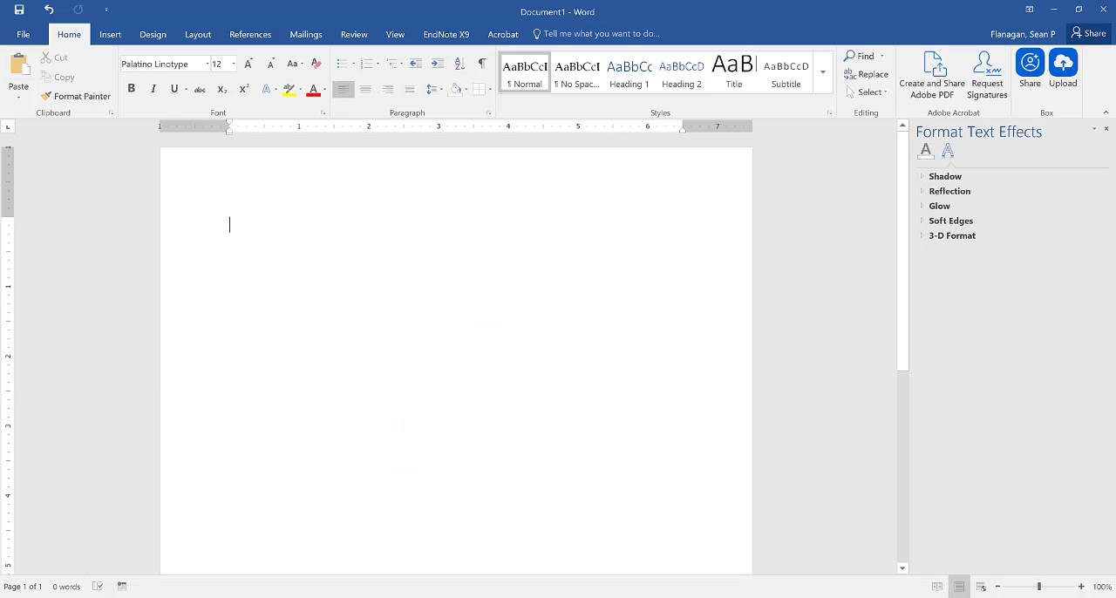
mouse_move(234, 234)
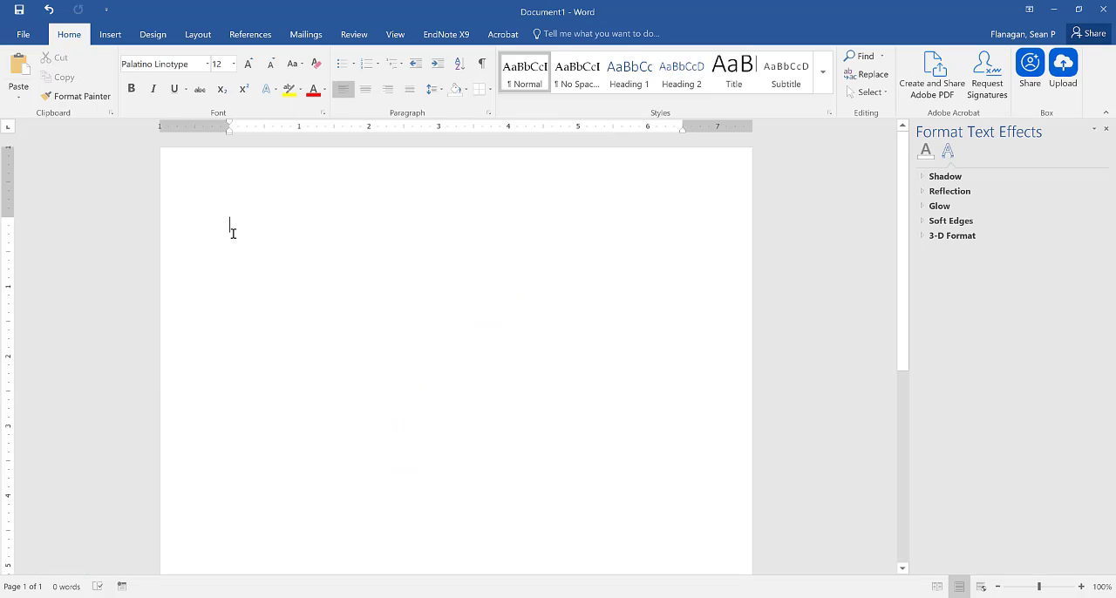
Paste the 'p vs. t' chart with Use Destination Theme & Embed Workbook at the page top.
right_click(234, 230)
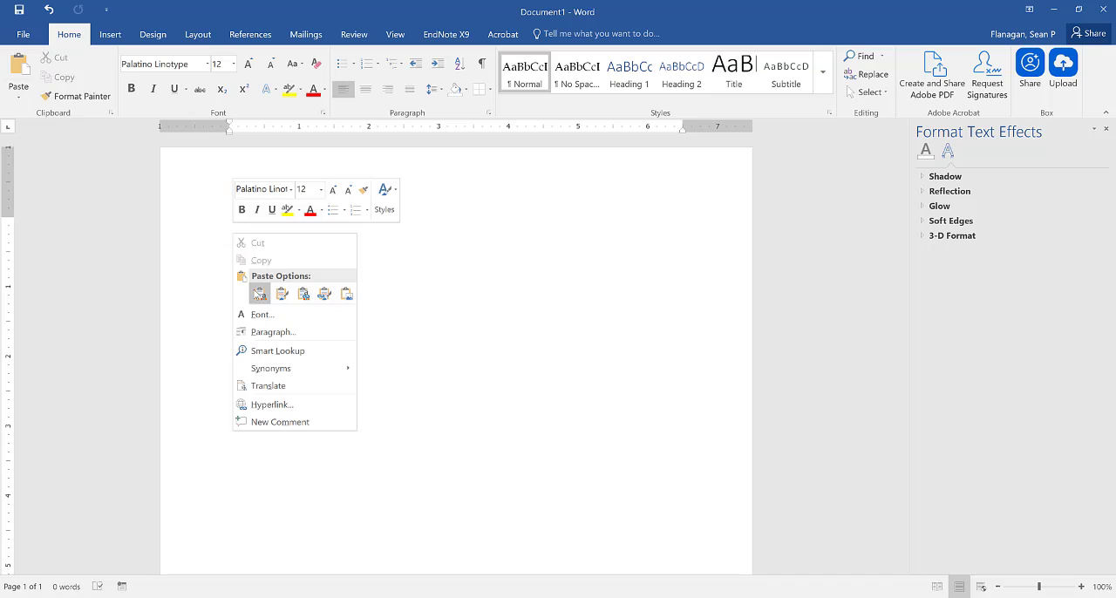
click(258, 293)
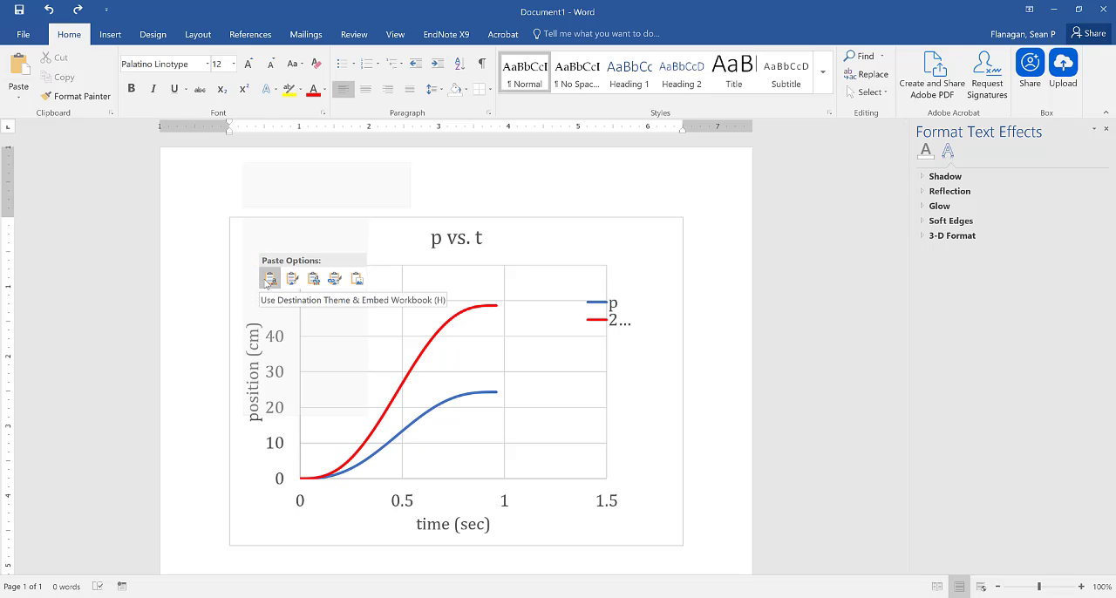
Select the pasted 'p vs. t' chart and remove it, leaving the page blank.
click(270, 277)
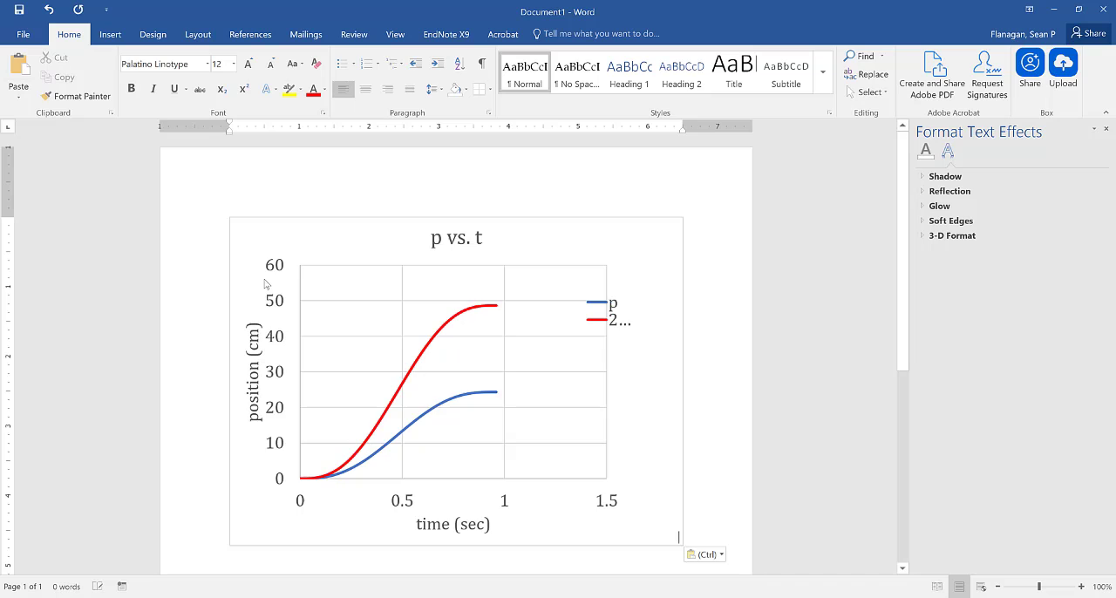
mouse_move(457, 328)
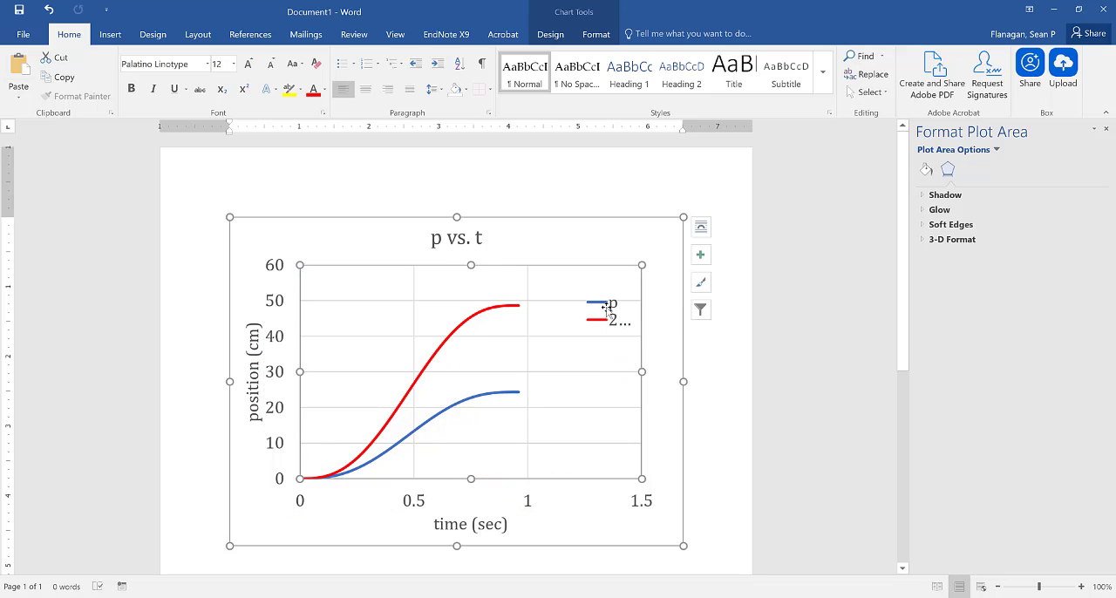
click(610, 314)
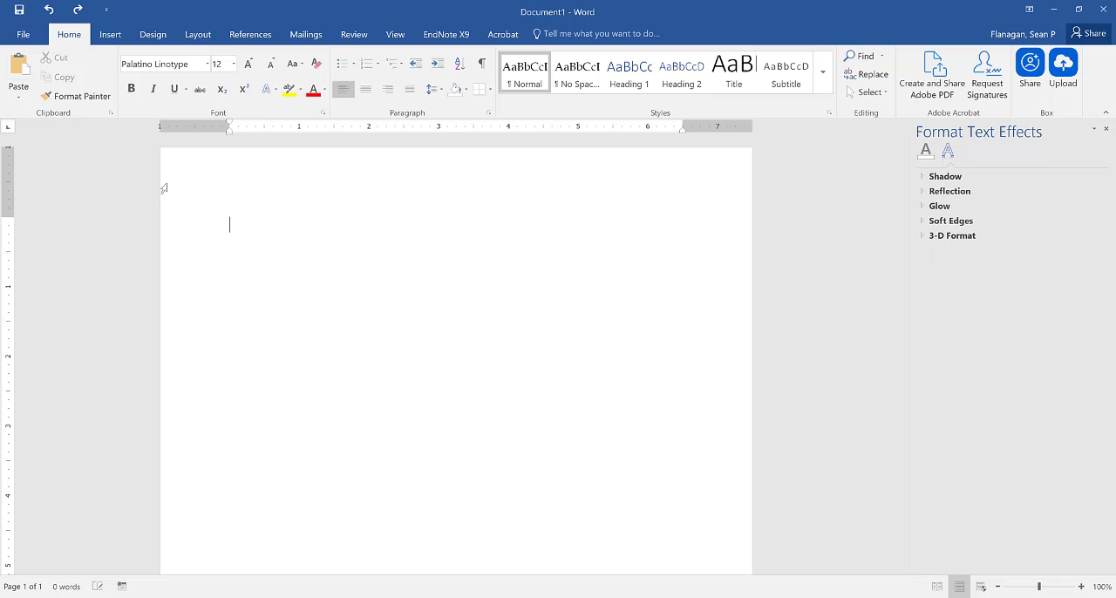
right_click(228, 225)
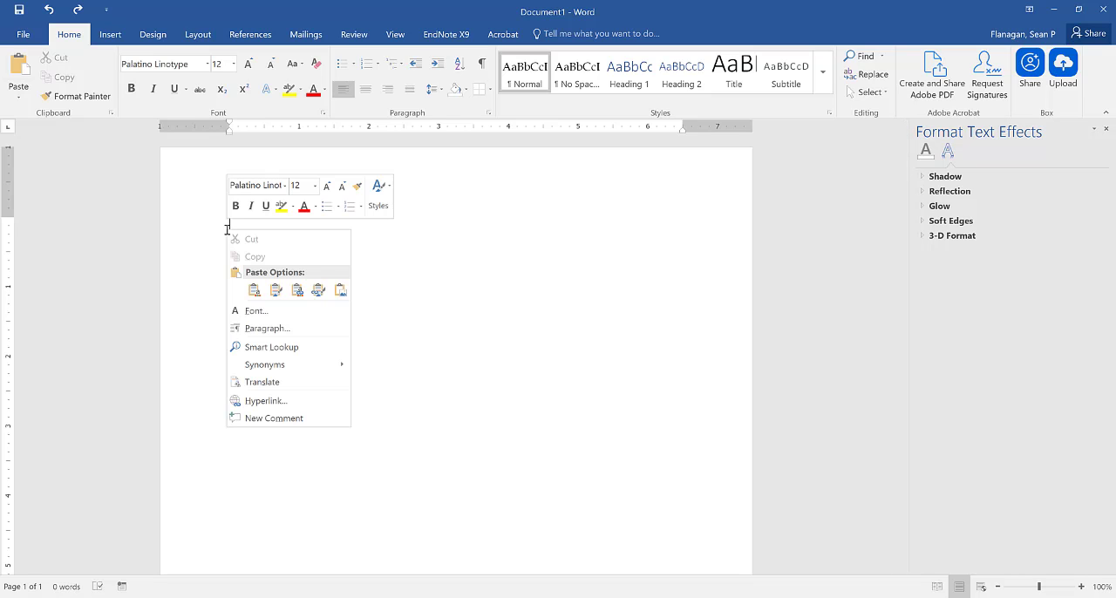
click(341, 293)
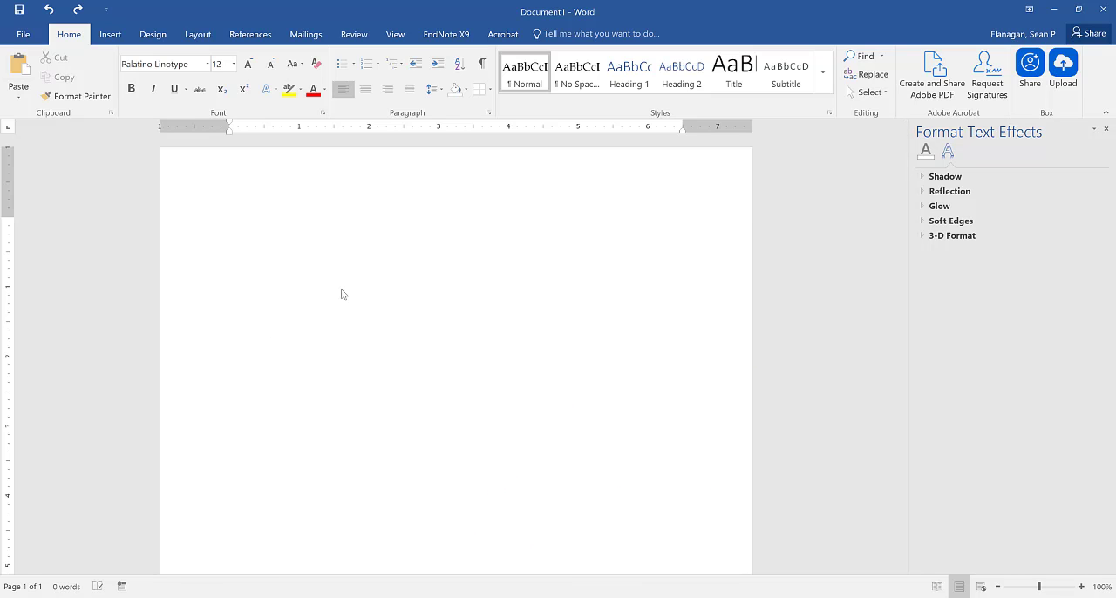